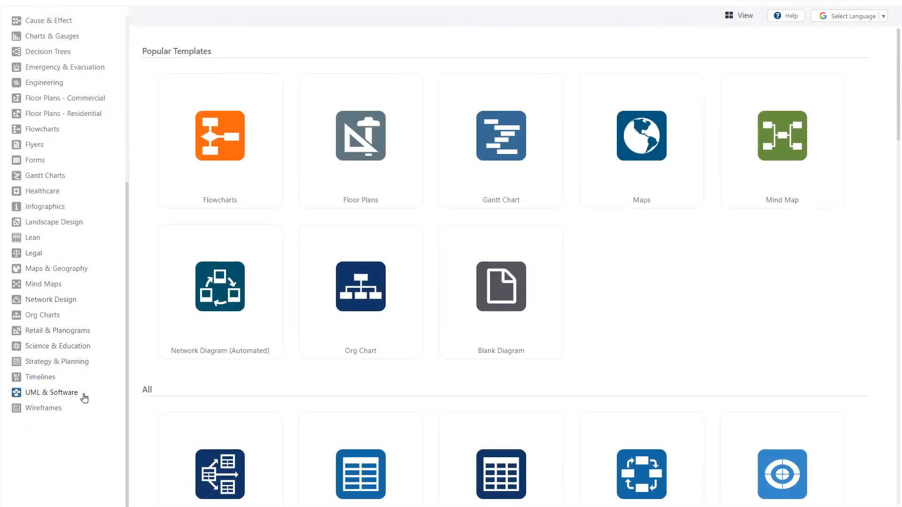
Step: Show the UML diagram templates under the UML & Software category
click(51, 393)
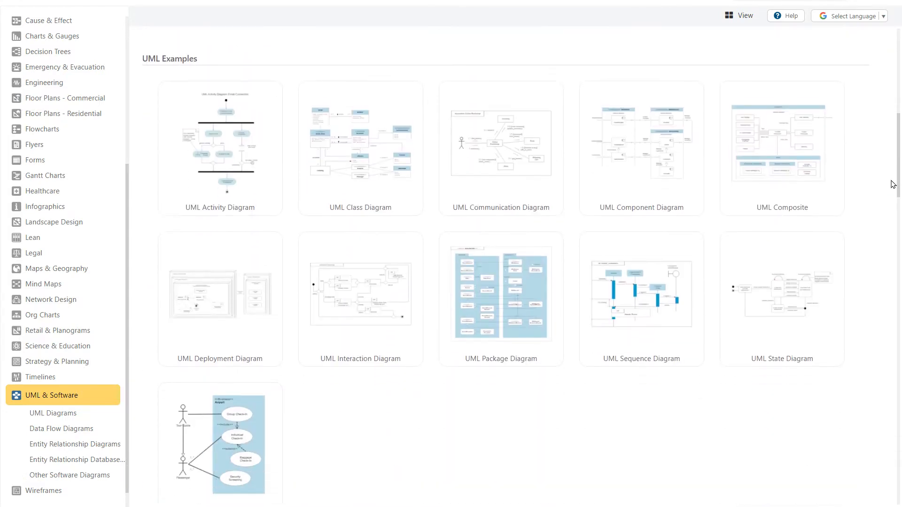
click(53, 414)
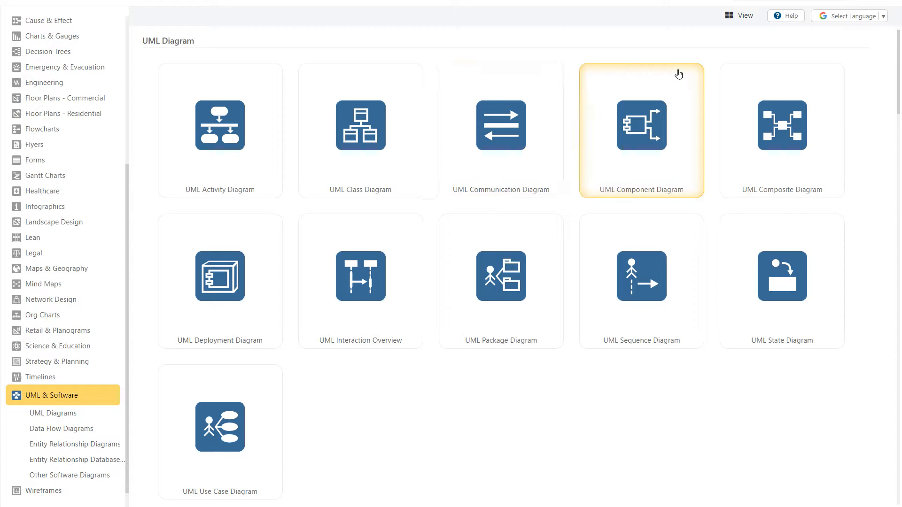
mouse_move(244, 237)
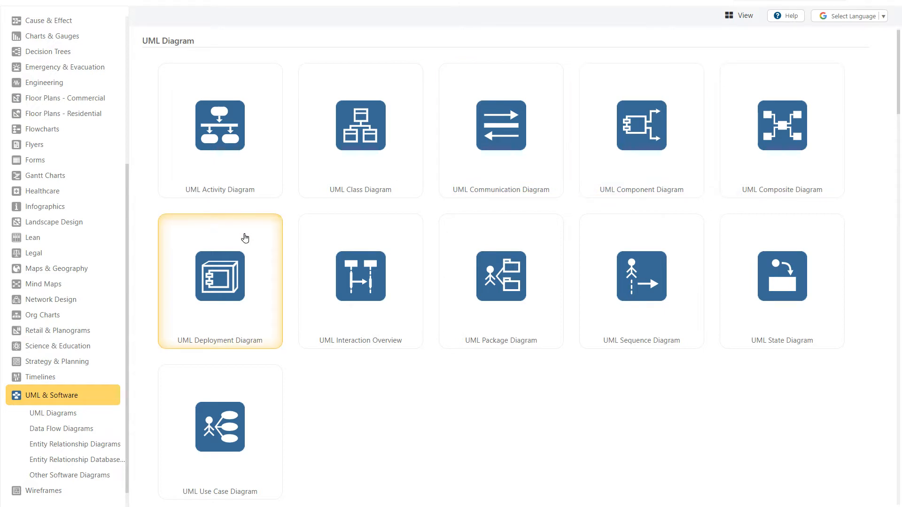
mouse_move(501, 234)
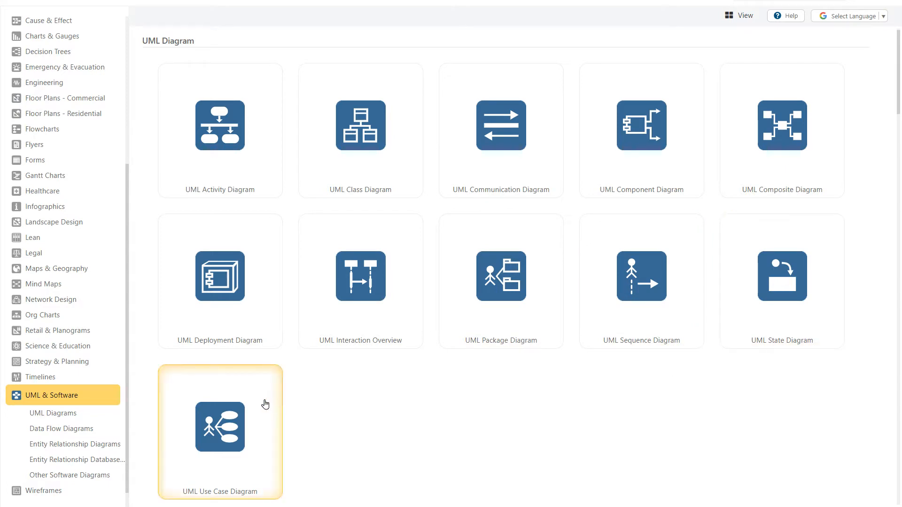
mouse_move(749, 333)
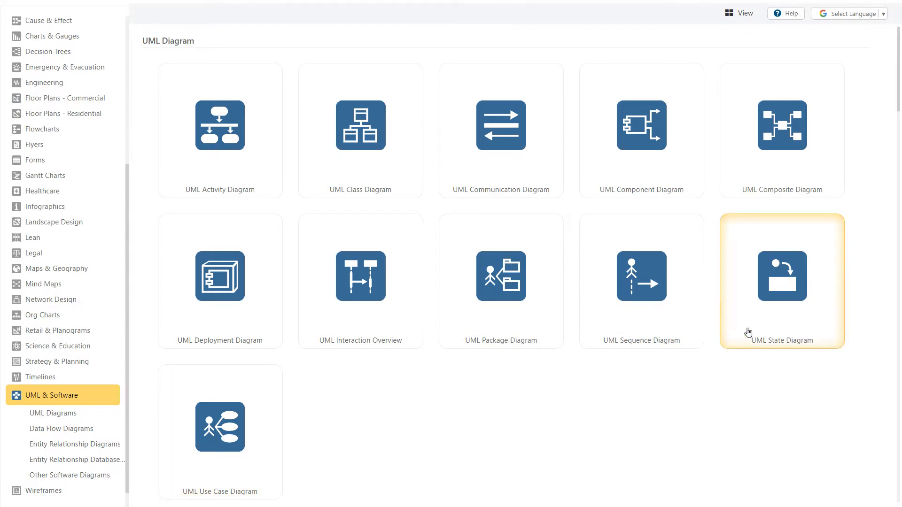
Step: Start a new drawing from the UML State Diagram template
click(781, 276)
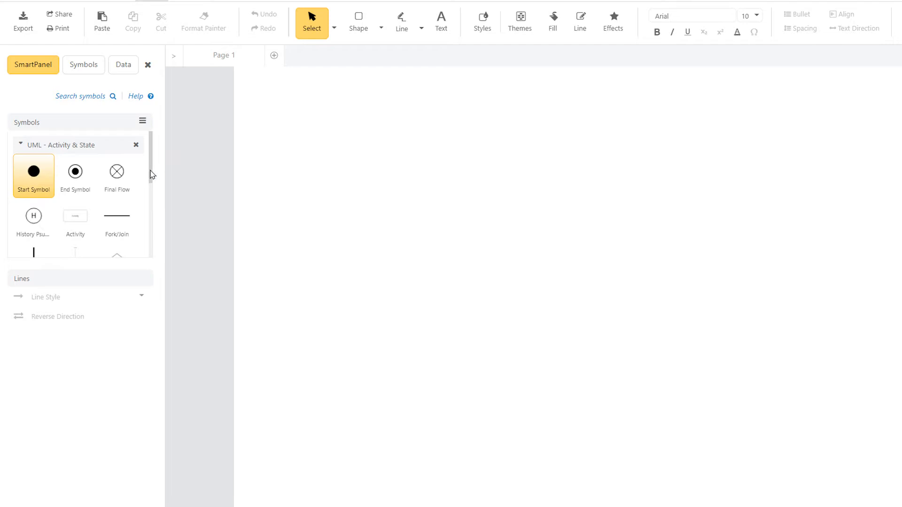
scroll(down, 3)
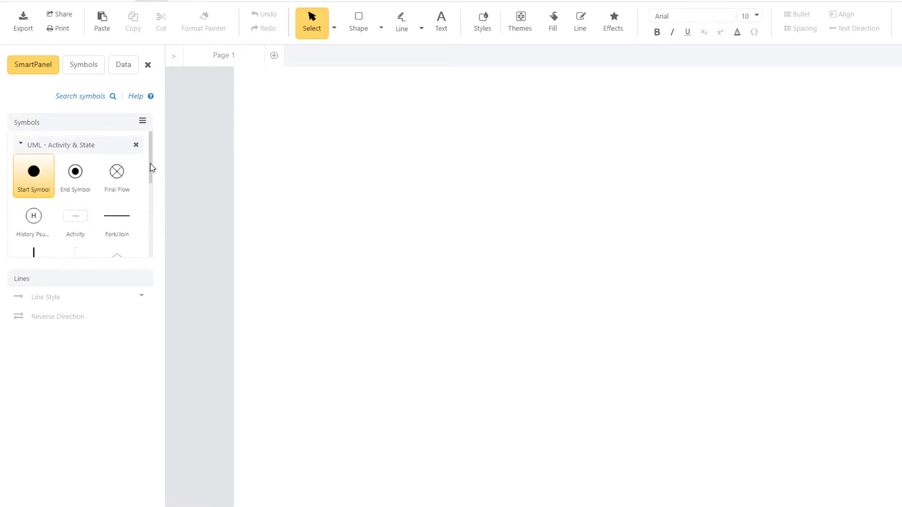
mouse_move(122, 318)
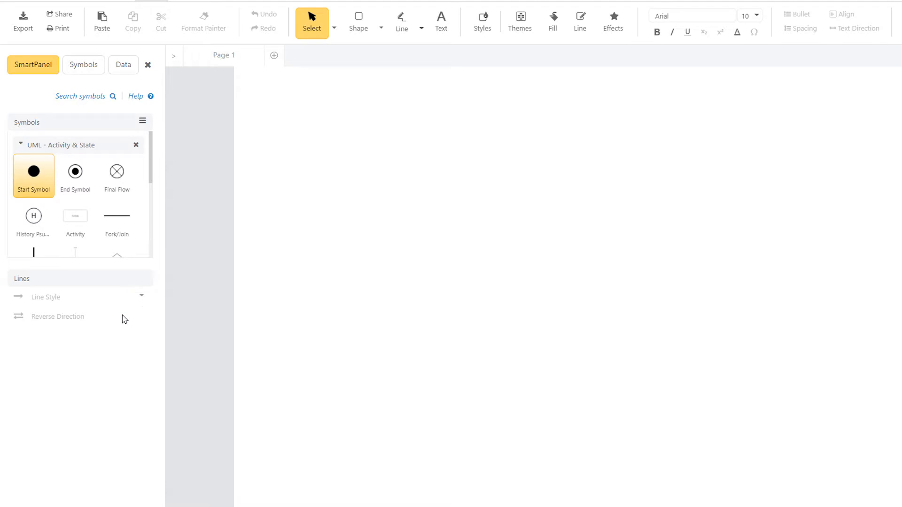
mouse_move(122, 311)
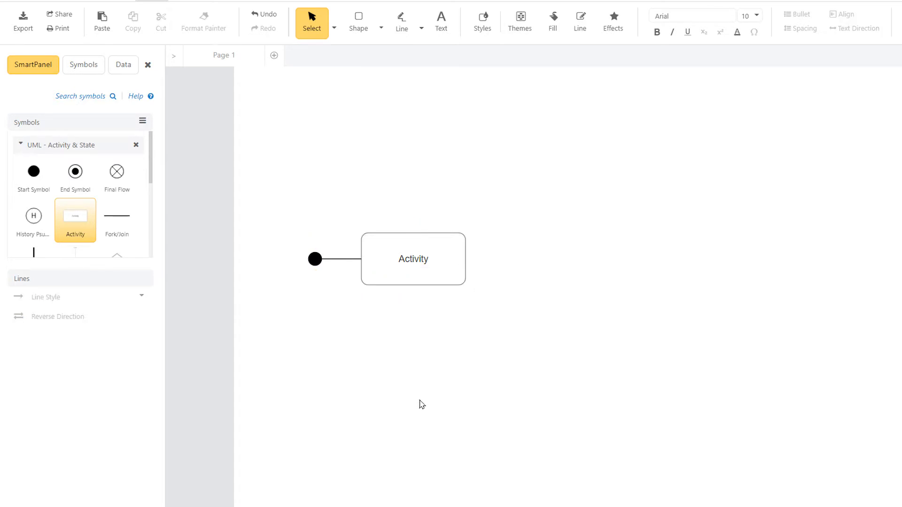
Step: Add a second Activity, a History Pseudostate and an End Symbol after the first activity
click(413, 259)
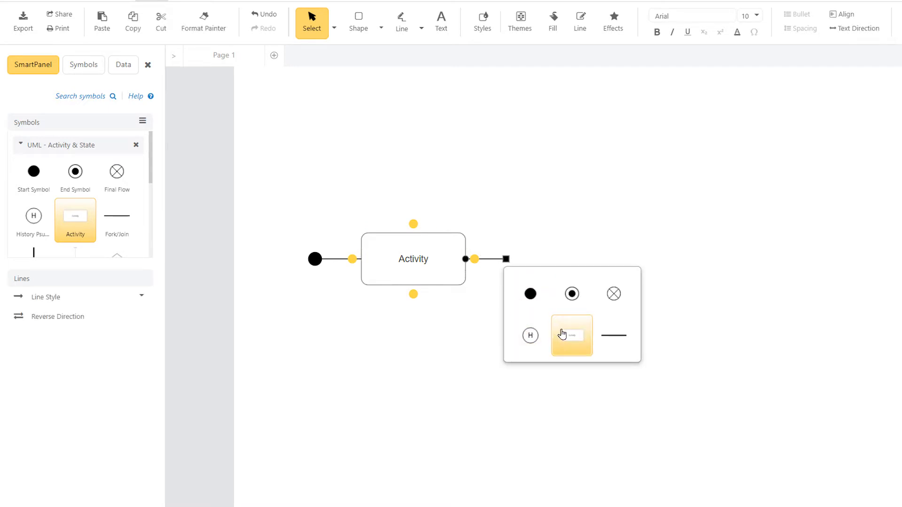
click(571, 336)
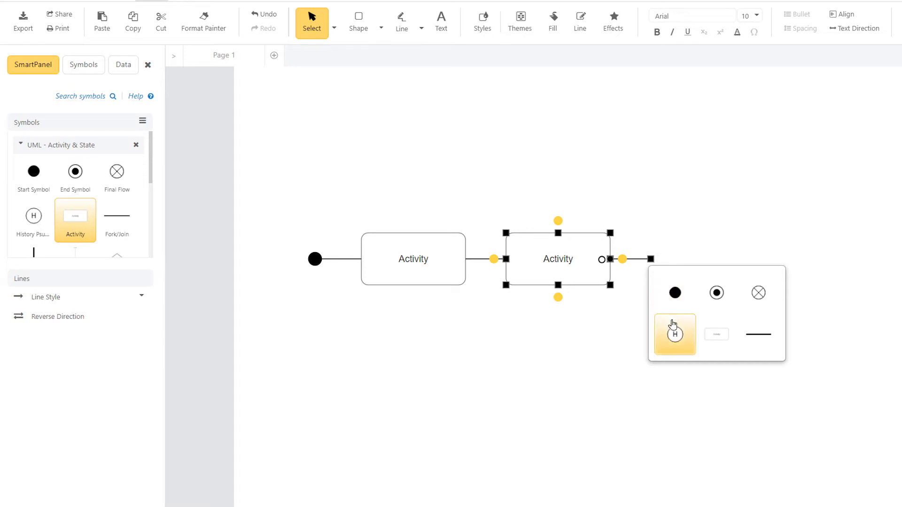
click(674, 334)
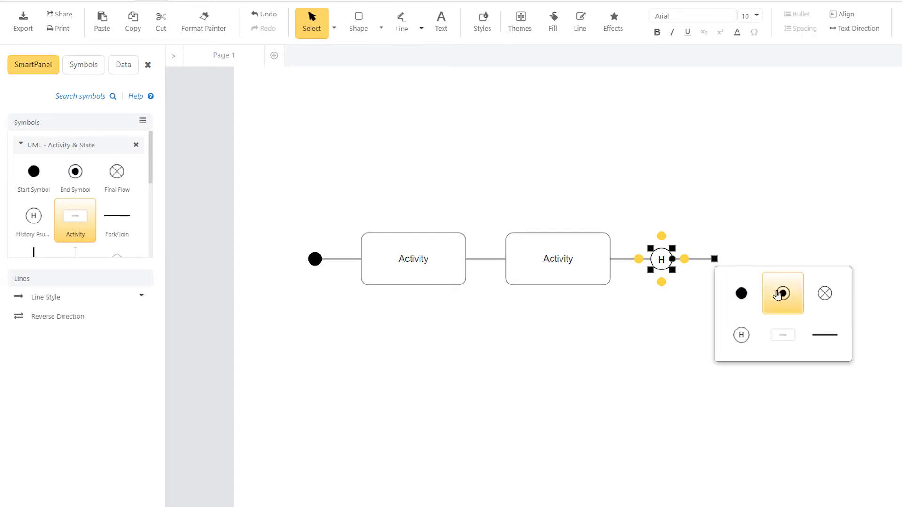
click(782, 293)
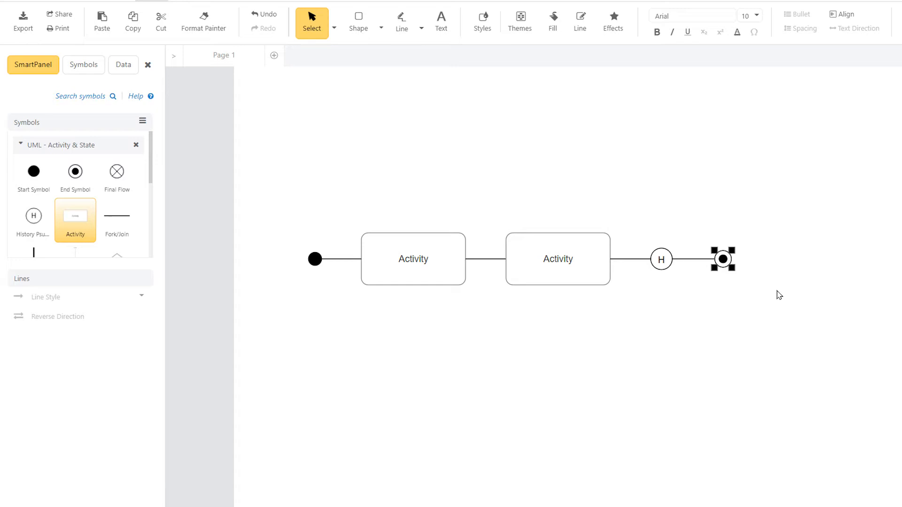
click(779, 295)
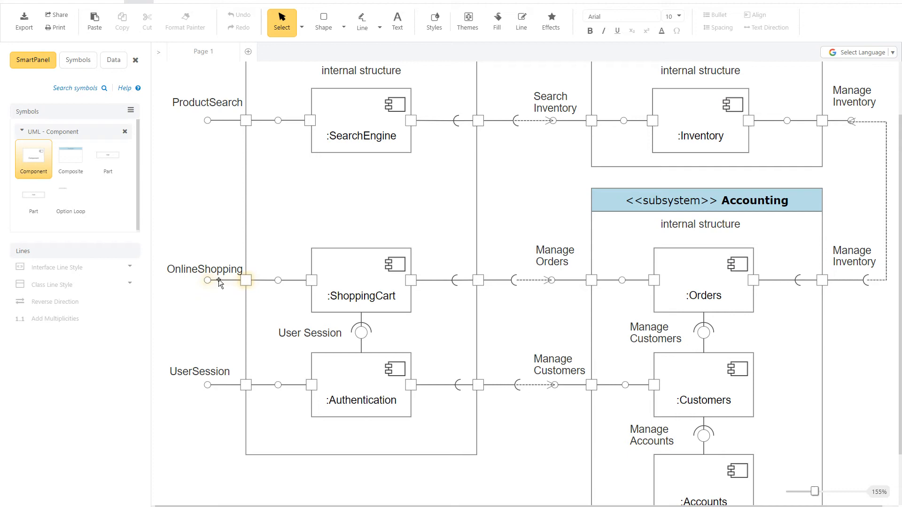
Step: Restyle the OnlineShopping interface connector as a required interface
click(131, 266)
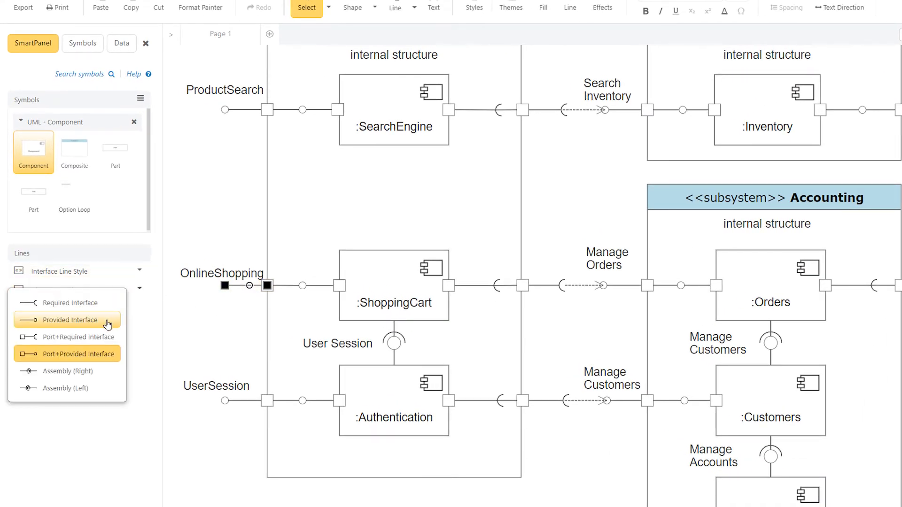
mouse_move(68, 302)
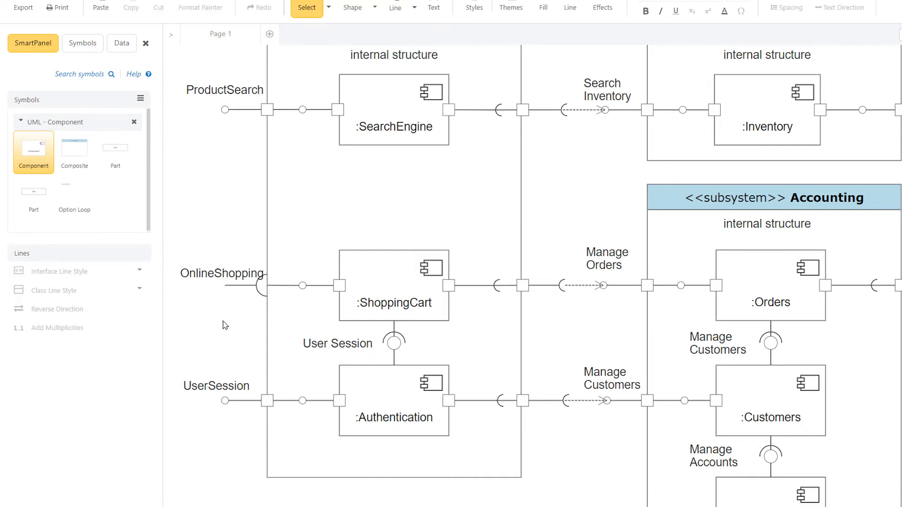
click(247, 286)
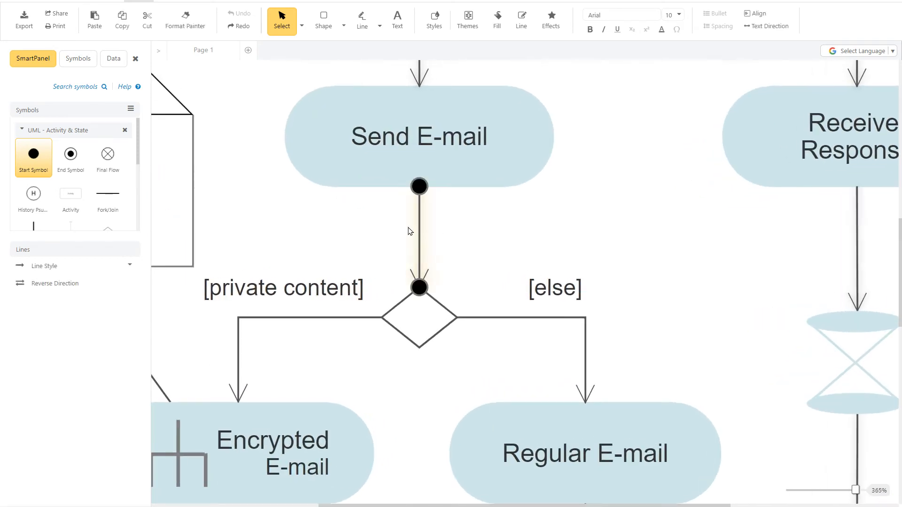
Step: Make the Send E-mail connector a dashed arrow and reverse its direction
click(129, 264)
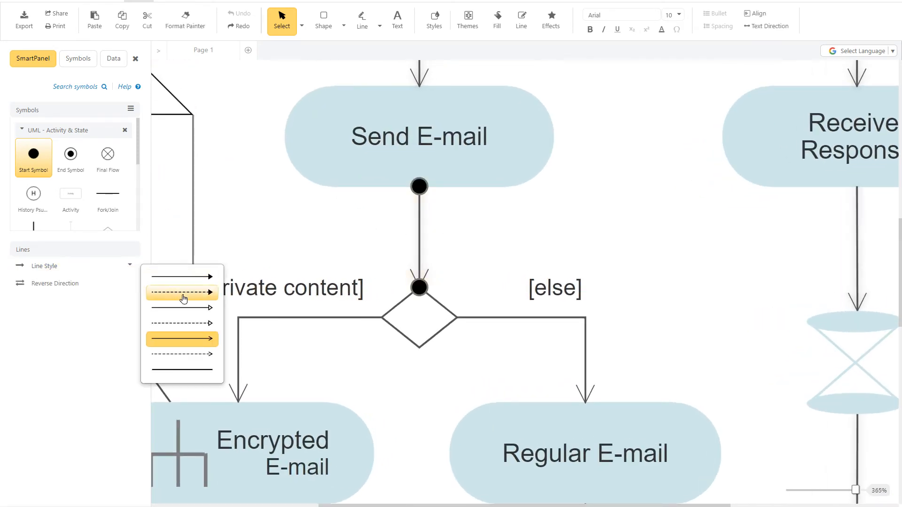
click(182, 292)
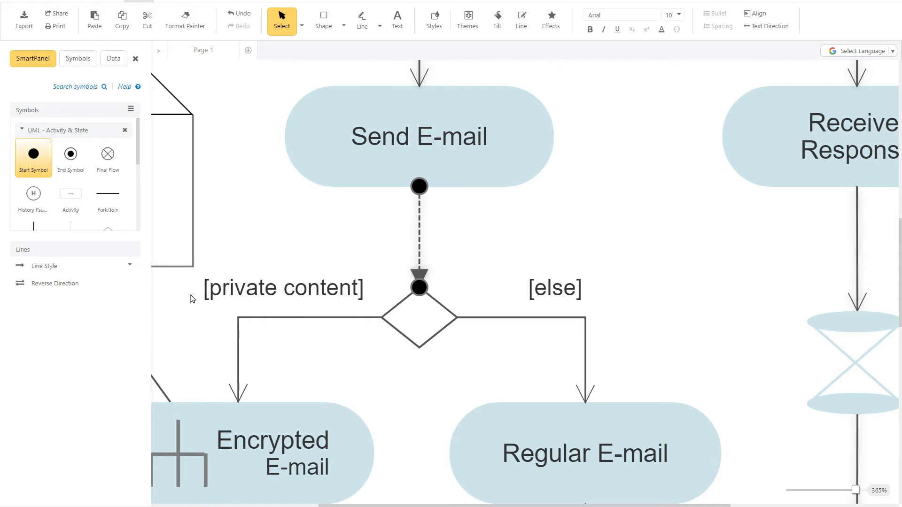
mouse_move(54, 283)
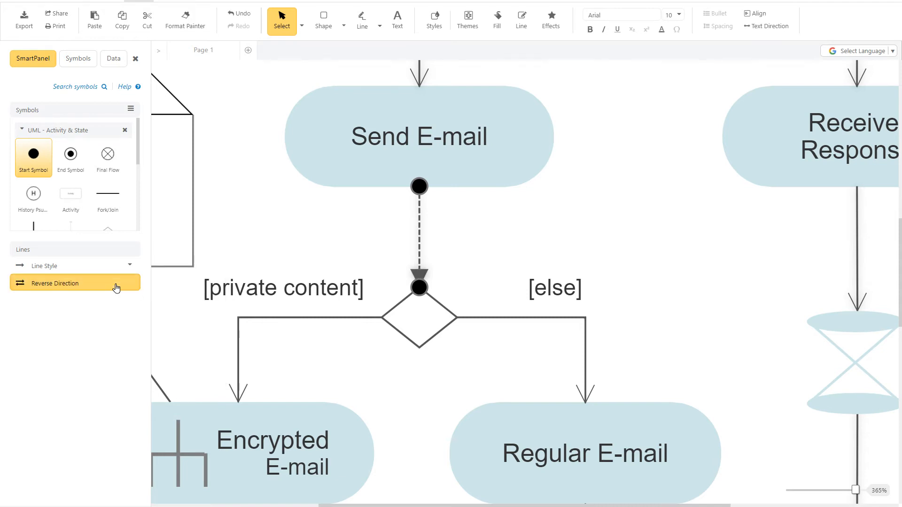
click(54, 282)
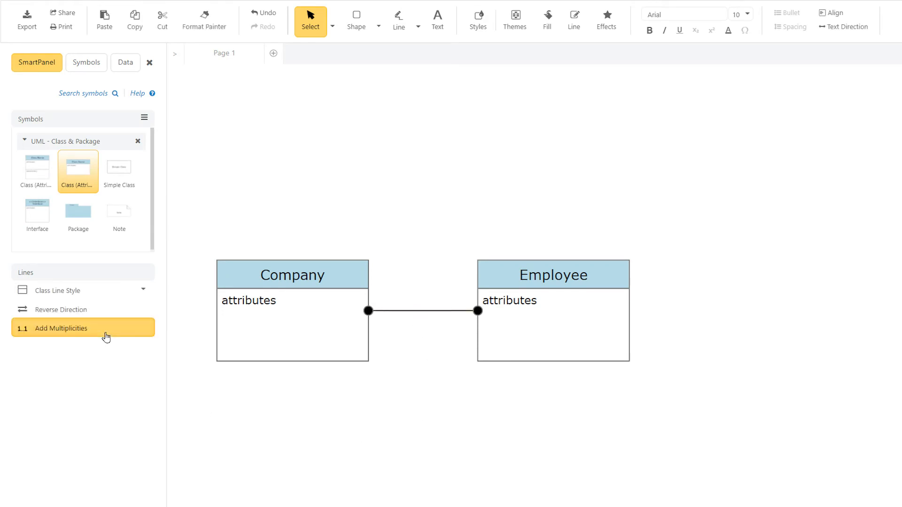
Step: Add multiplicities to the Company–Employee association line
click(61, 328)
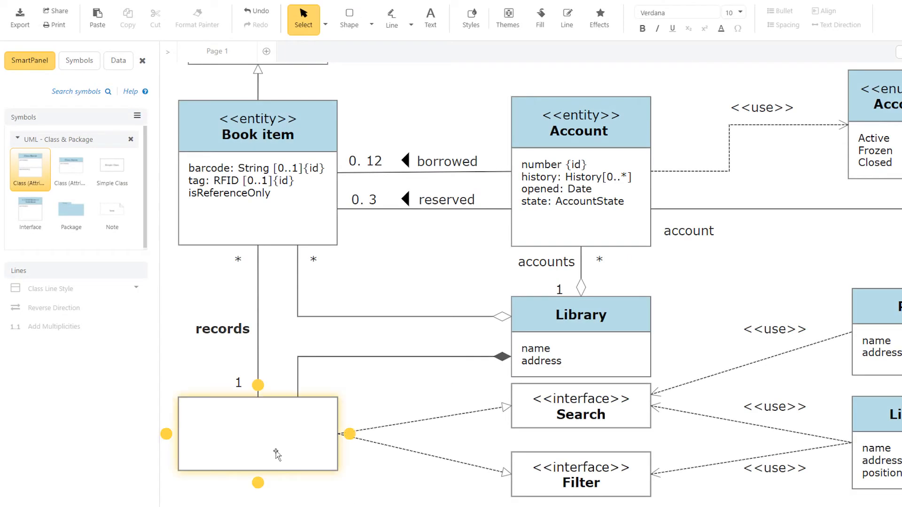
Step: Name the empty class Catalog and label its connector 'borrowed'
text(C)
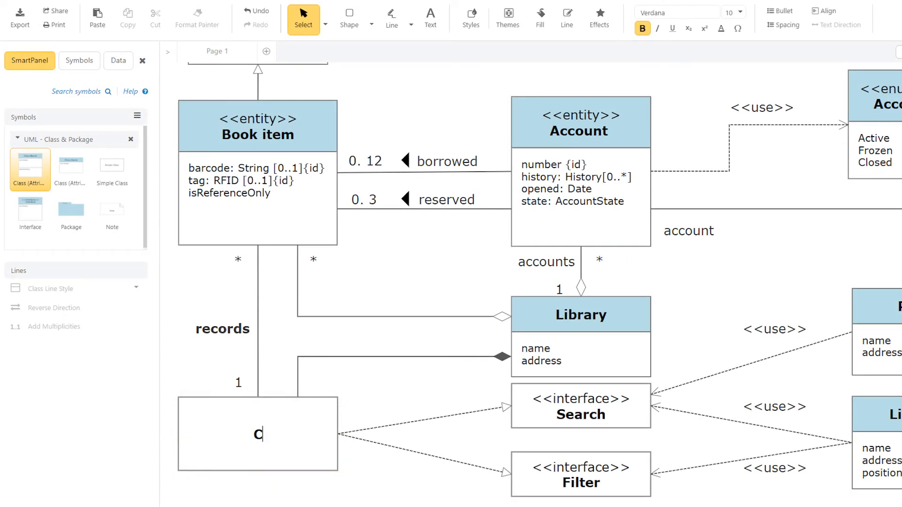
text(atalog)
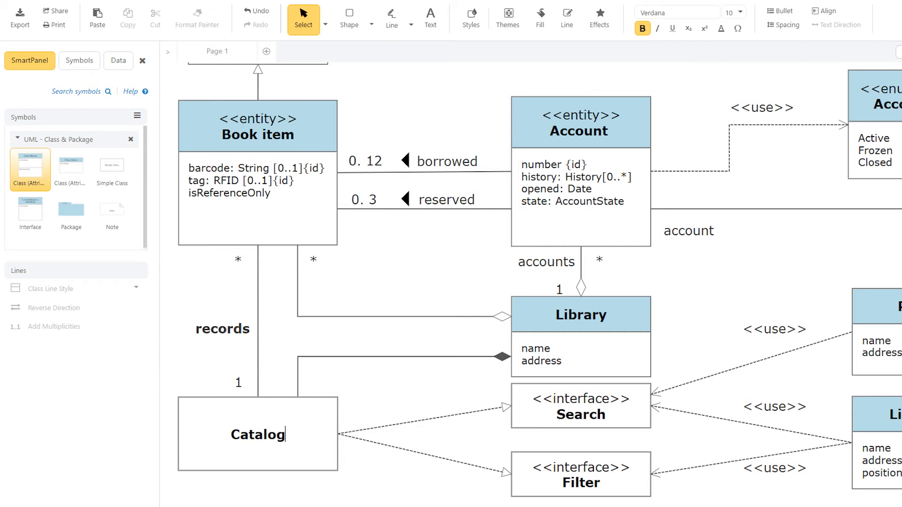
click(641, 28)
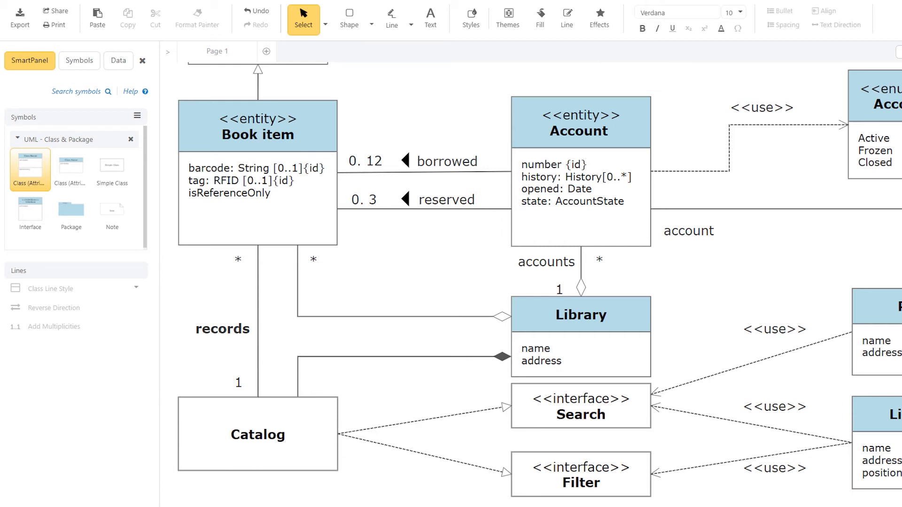
mouse_move(390, 390)
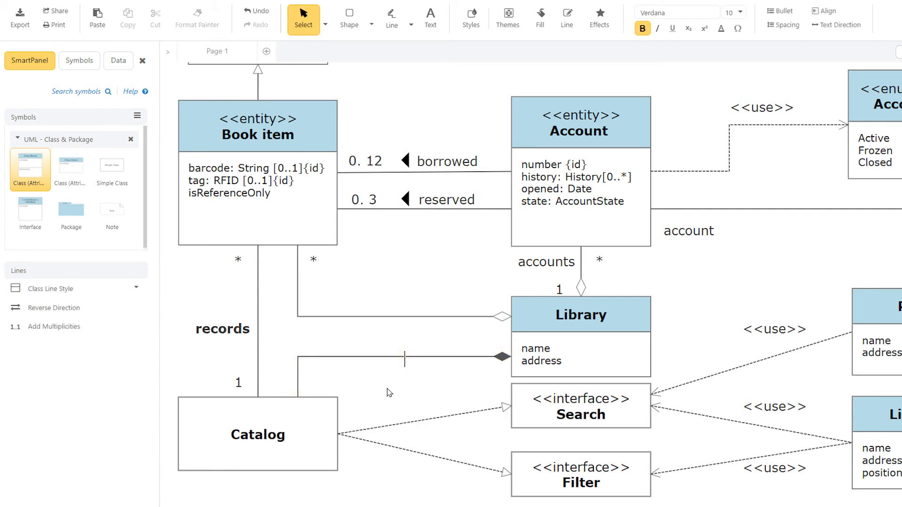
text(borrowed)
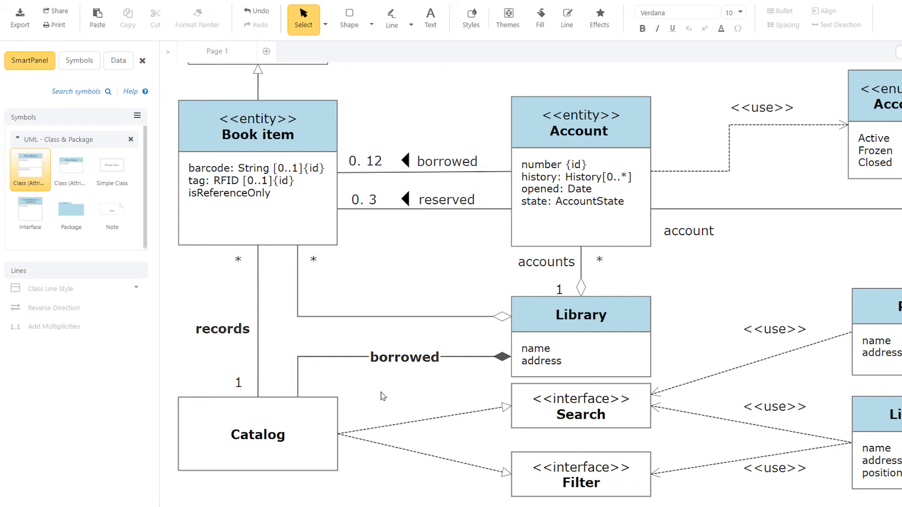
Step: Make the Library class title bold
double_click(581, 483)
text(Manage)
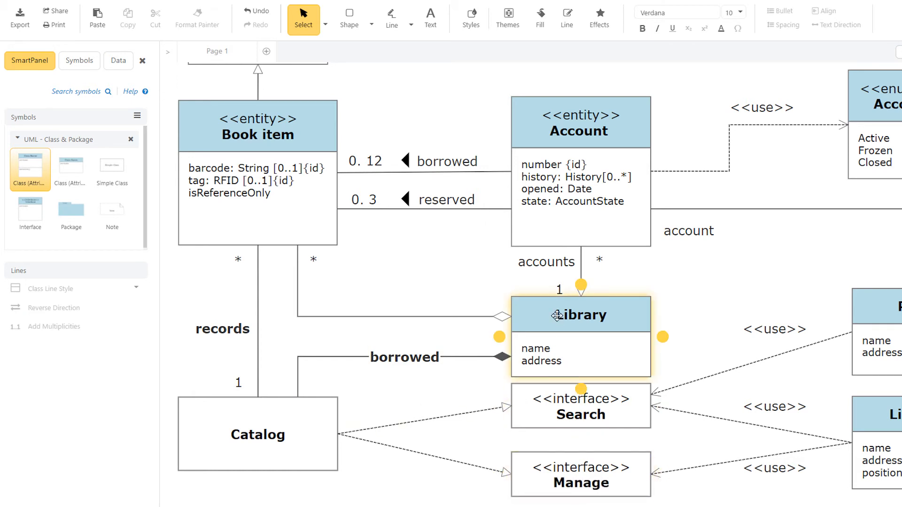
click(643, 30)
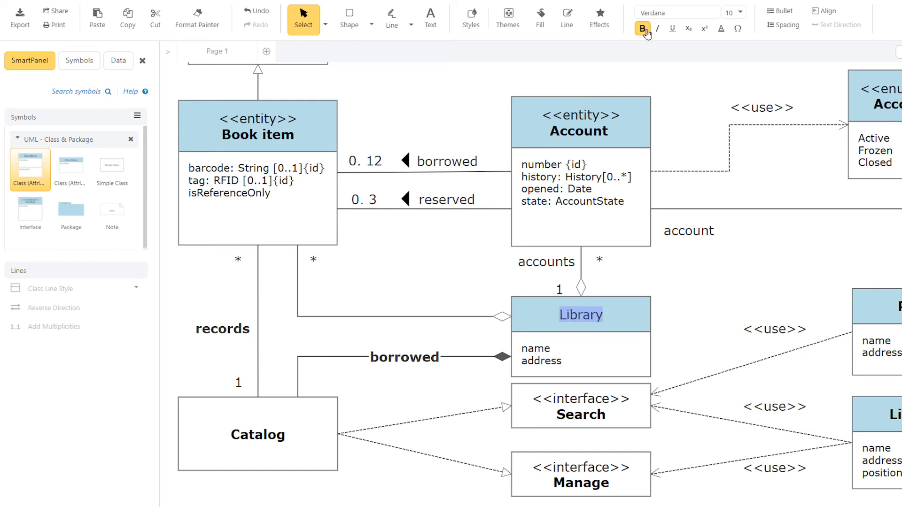
click(642, 29)
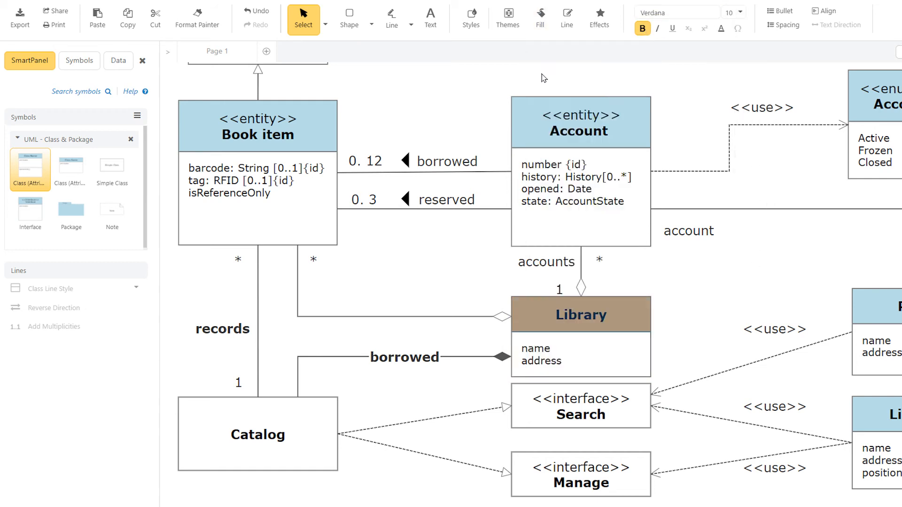
click(581, 315)
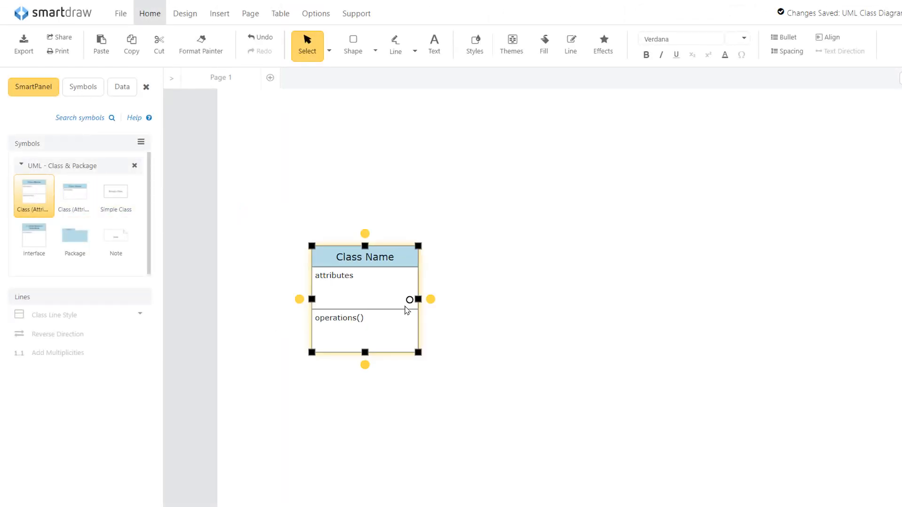
Step: Drag a connector from the class and add a connected Class symbol at its end
drag(410, 299, 460, 296)
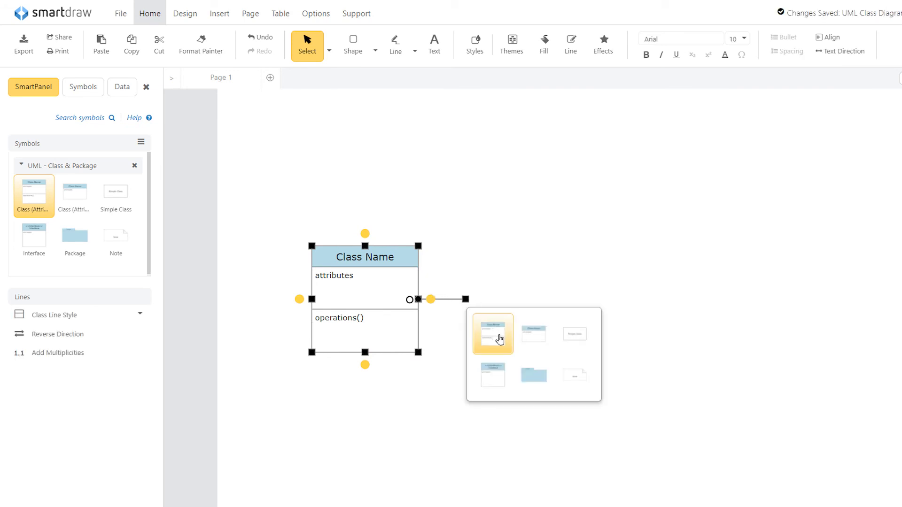
click(491, 333)
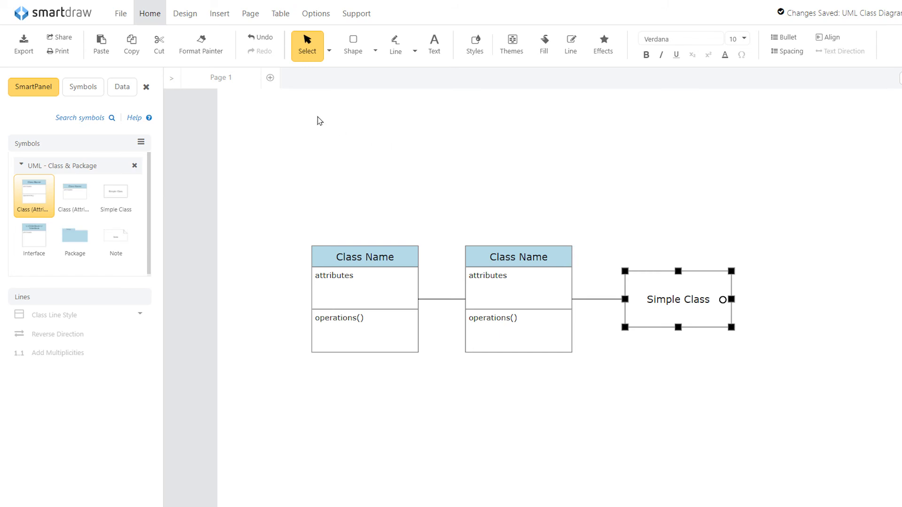
click(73, 38)
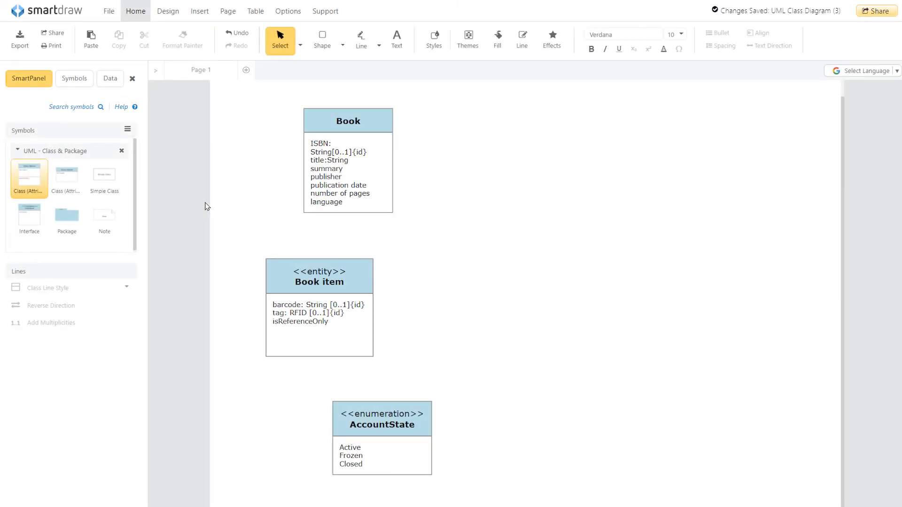
Step: Select the Book, Book item and AccountState classes and align their left edges
click(167, 12)
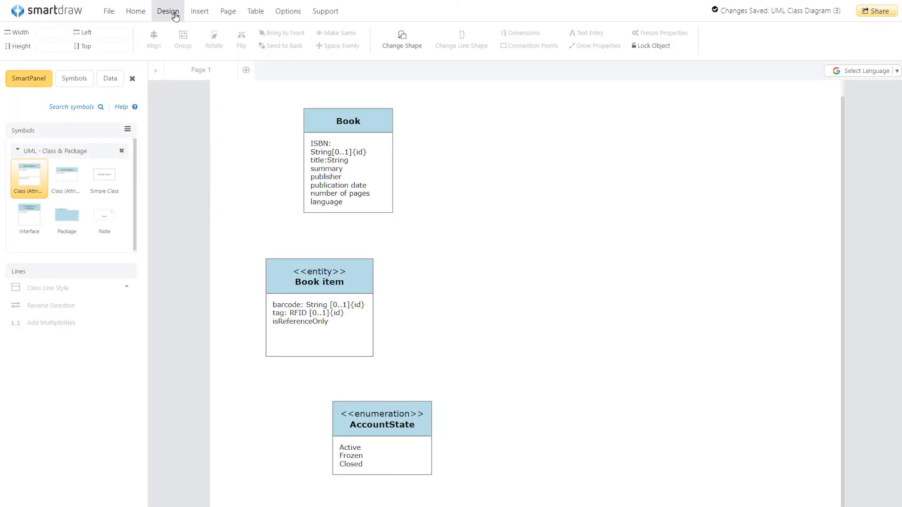
click(347, 121)
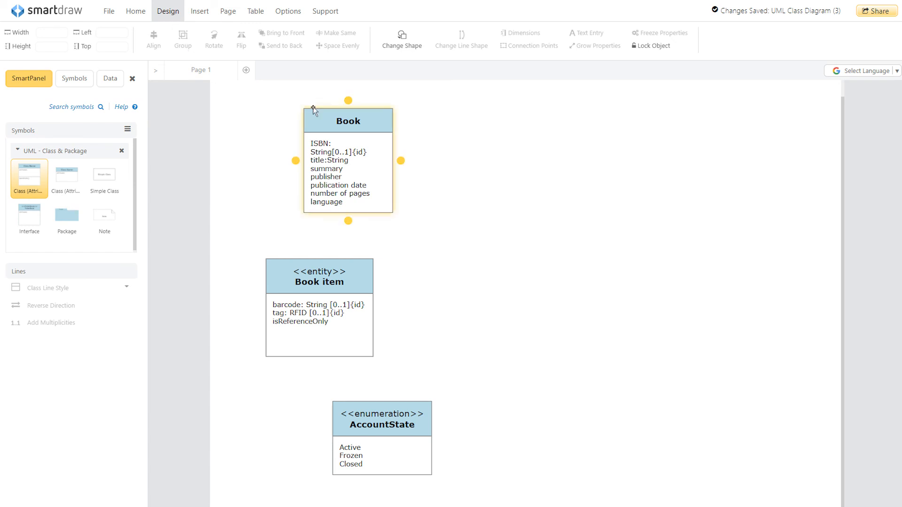
click(348, 121)
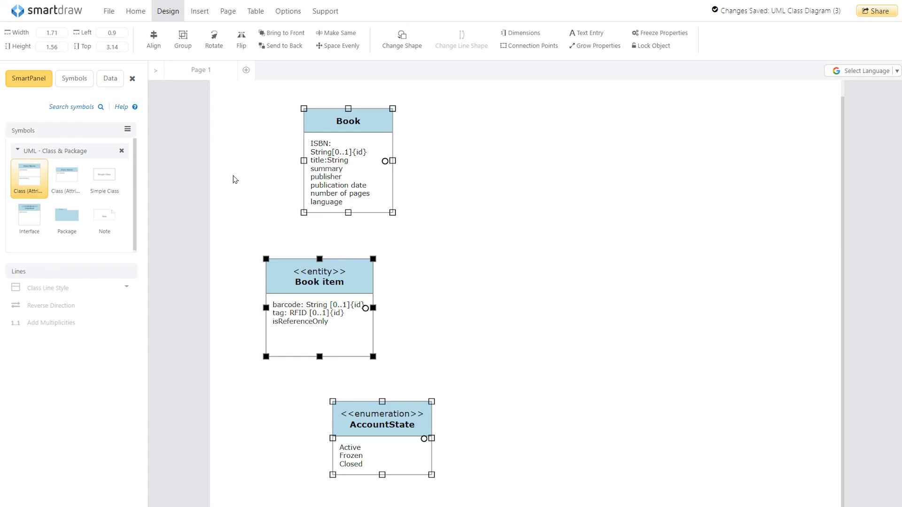
mouse_move(278, 98)
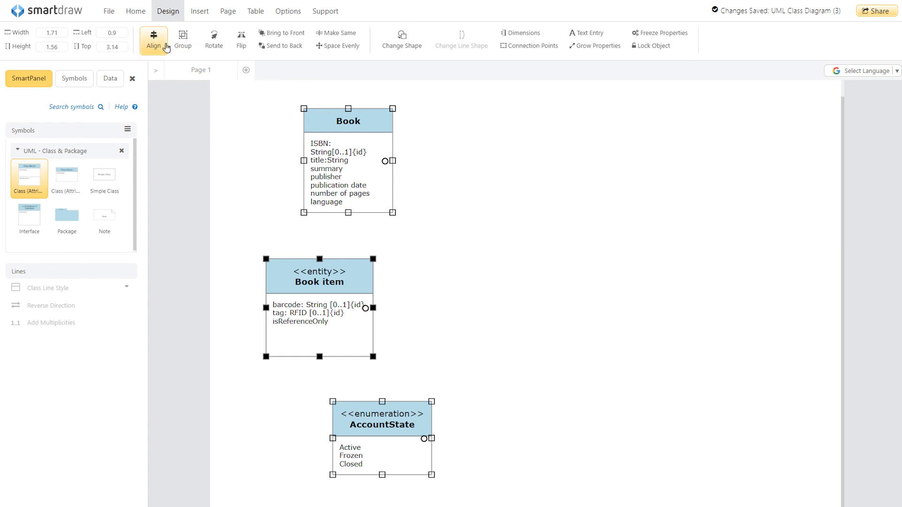
click(153, 40)
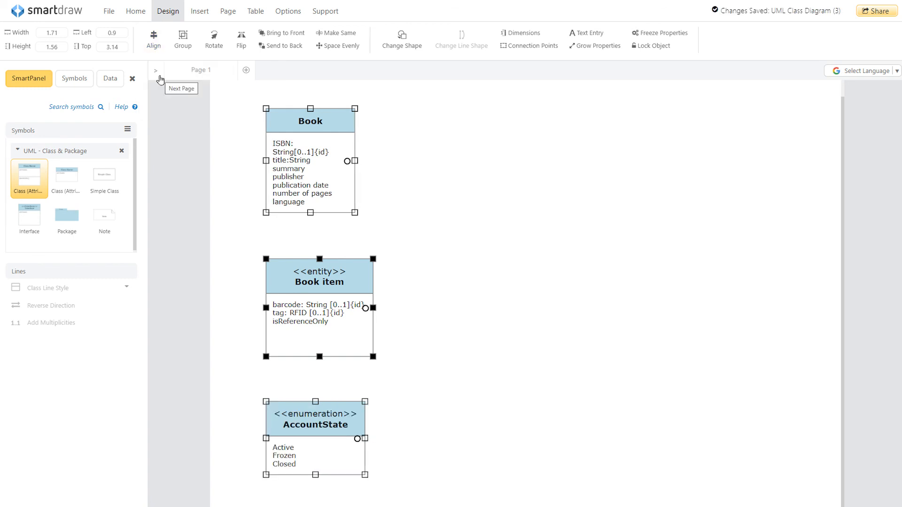
mouse_move(170, 106)
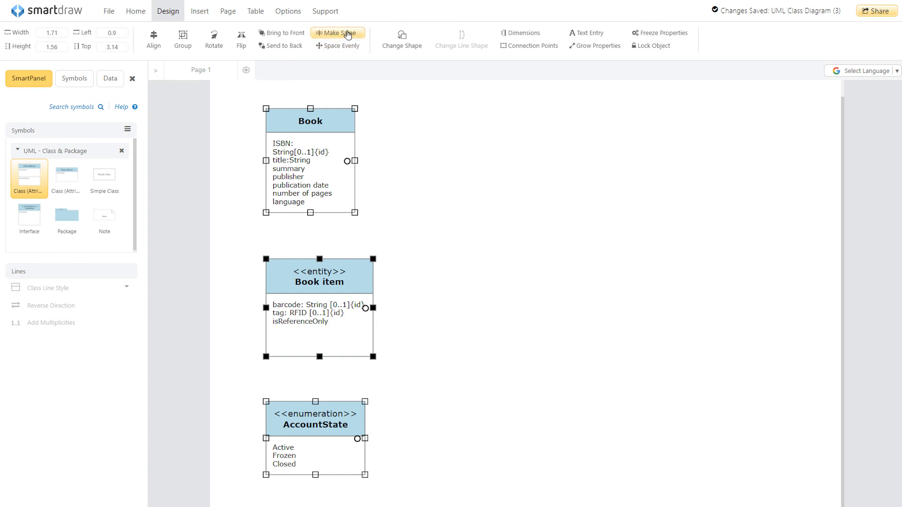
Step: Make the three classes the same width and height via Make Same > Both
click(337, 33)
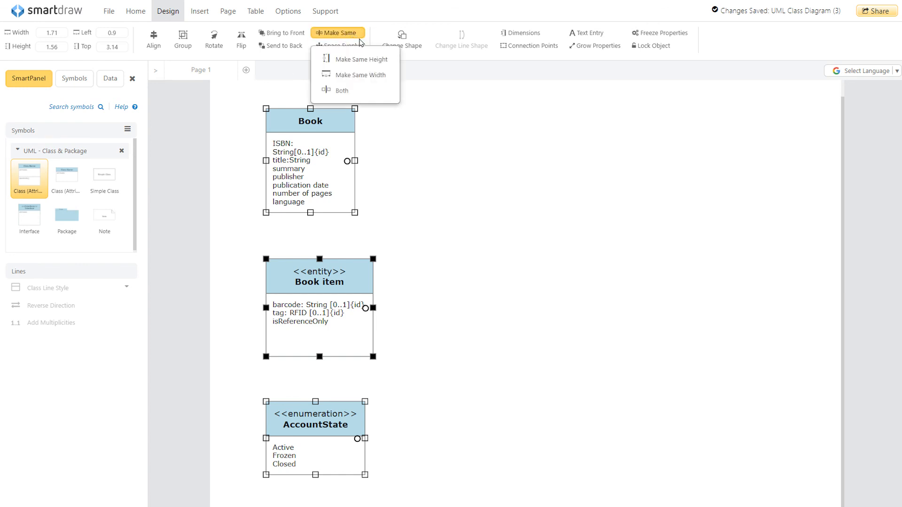
click(359, 75)
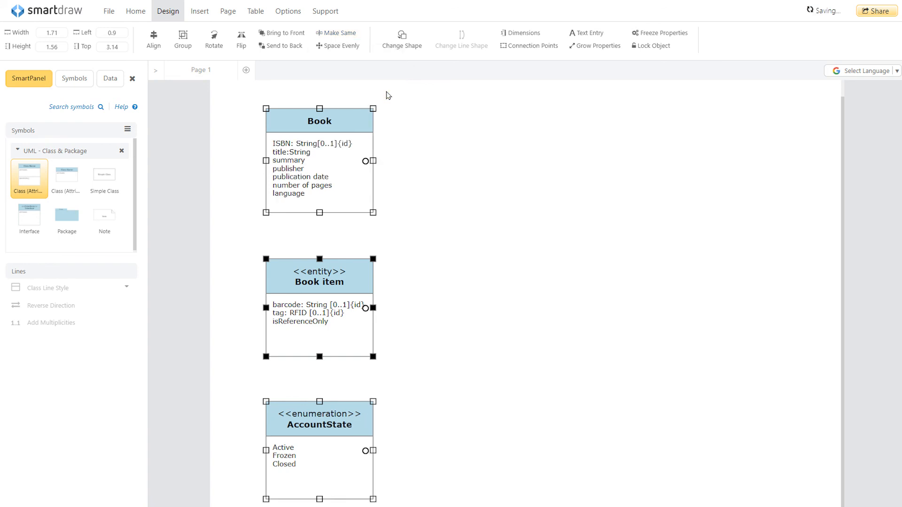